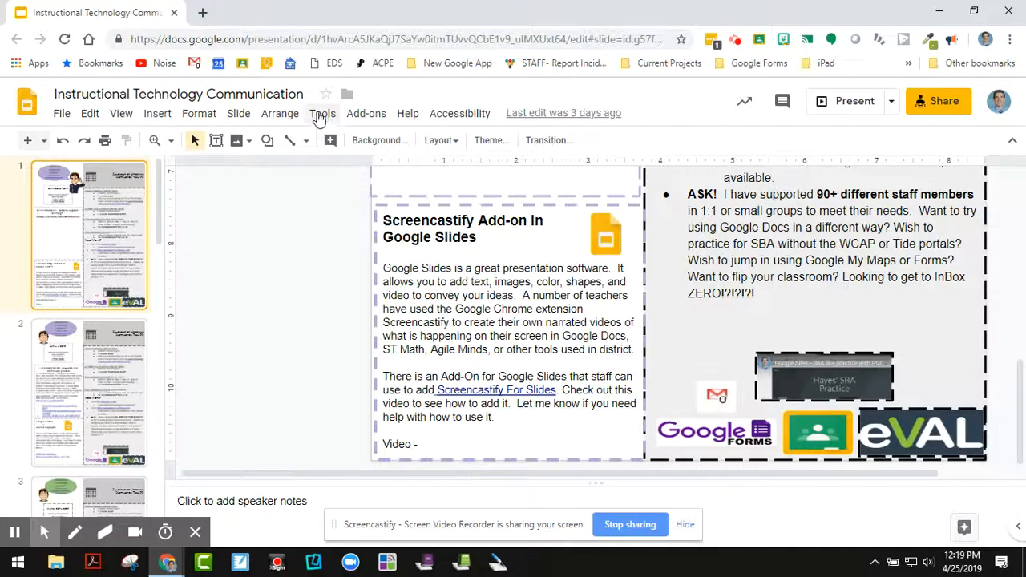
{"action": "mouse_move", "coordinate": [366, 113]}
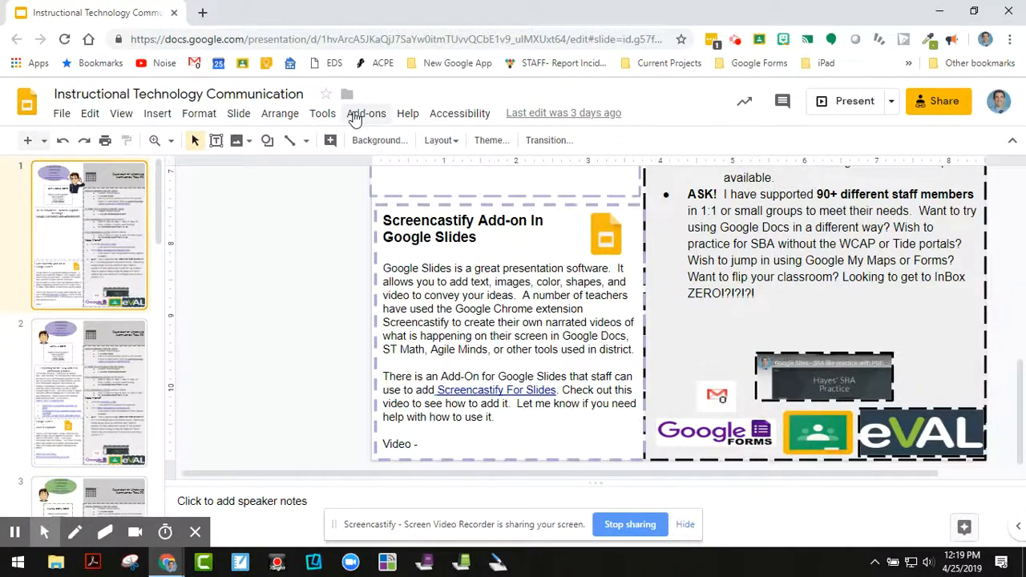
- Open the Add-ons menu to list Lucidchart Diagrams and Screencastify for Slides
{"action": "left_click", "coordinate": [366, 113]}
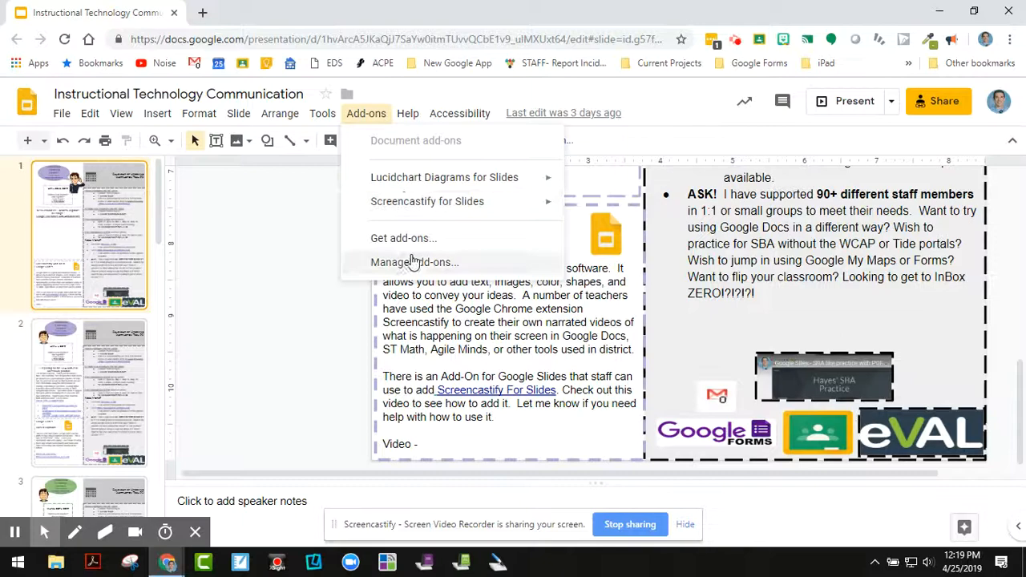
- Check Screencastify for Slides shows as installed in Get add-ons, then close the dialog
{"action": "left_click", "coordinate": [415, 262]}
{"action": "type", "text": "screencastify"}
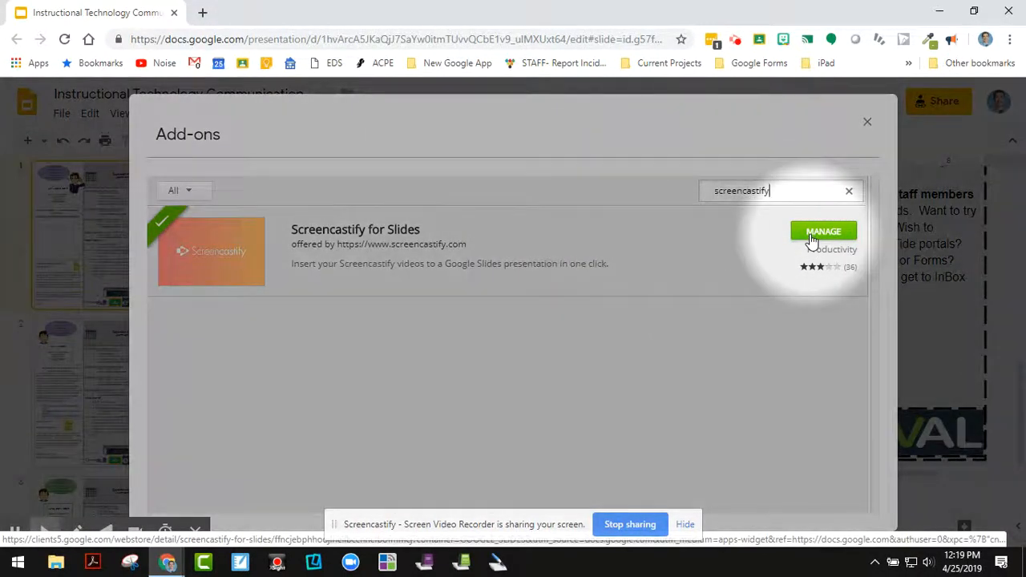
{"action": "left_click", "coordinate": [1009, 39]}
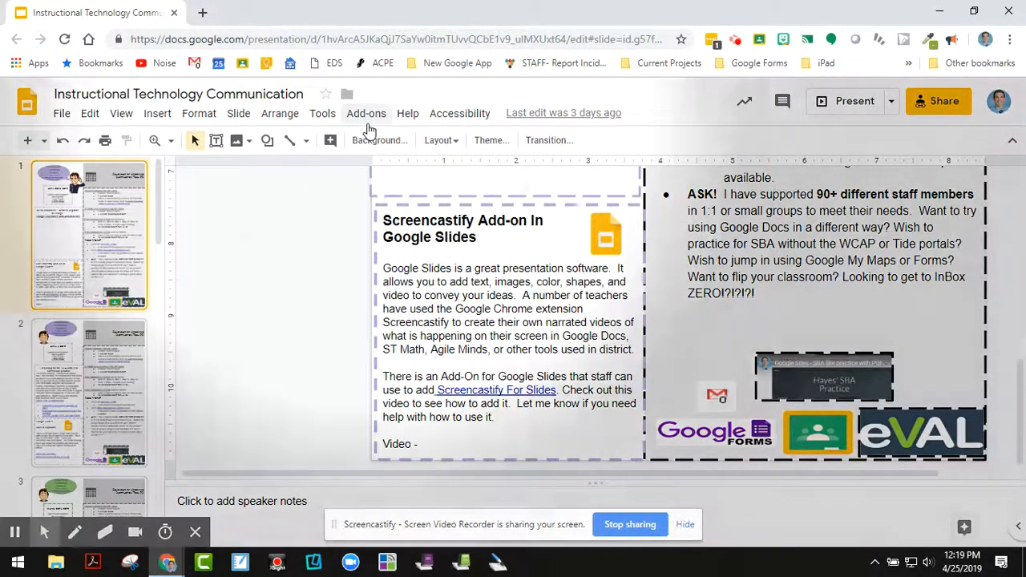
{"action": "left_click", "coordinate": [365, 113]}
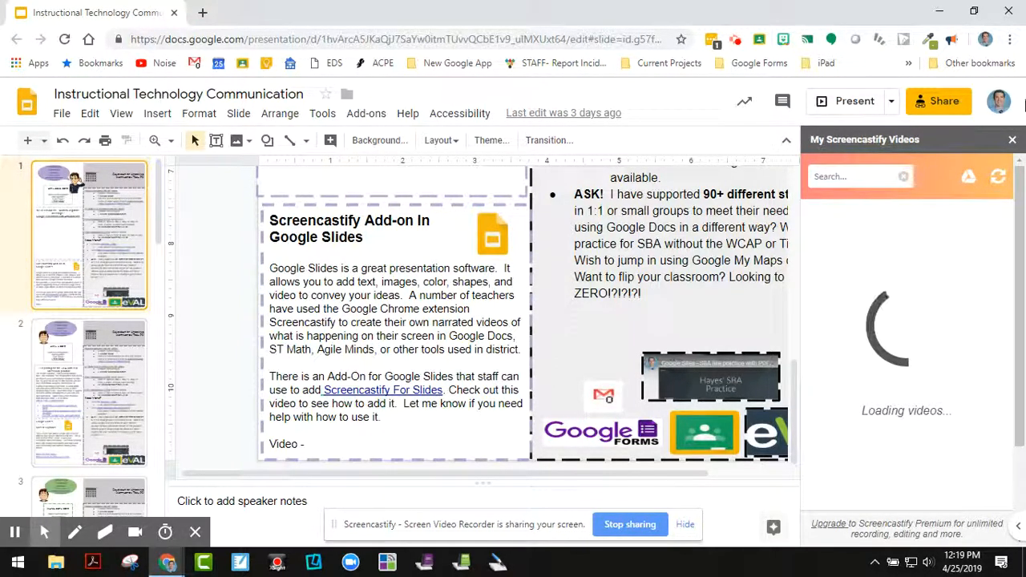
{"action": "left_click", "coordinate": [1012, 139]}
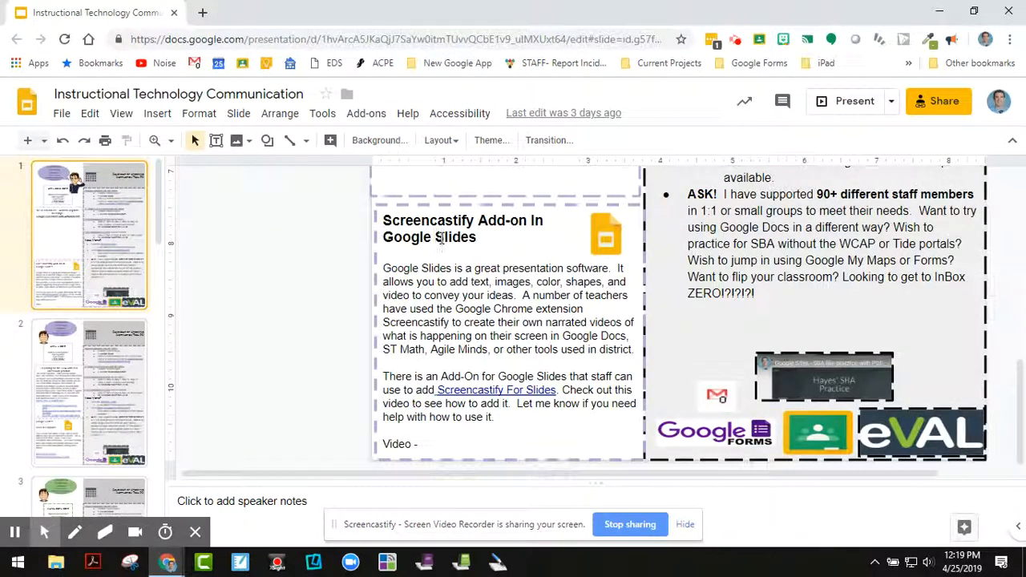